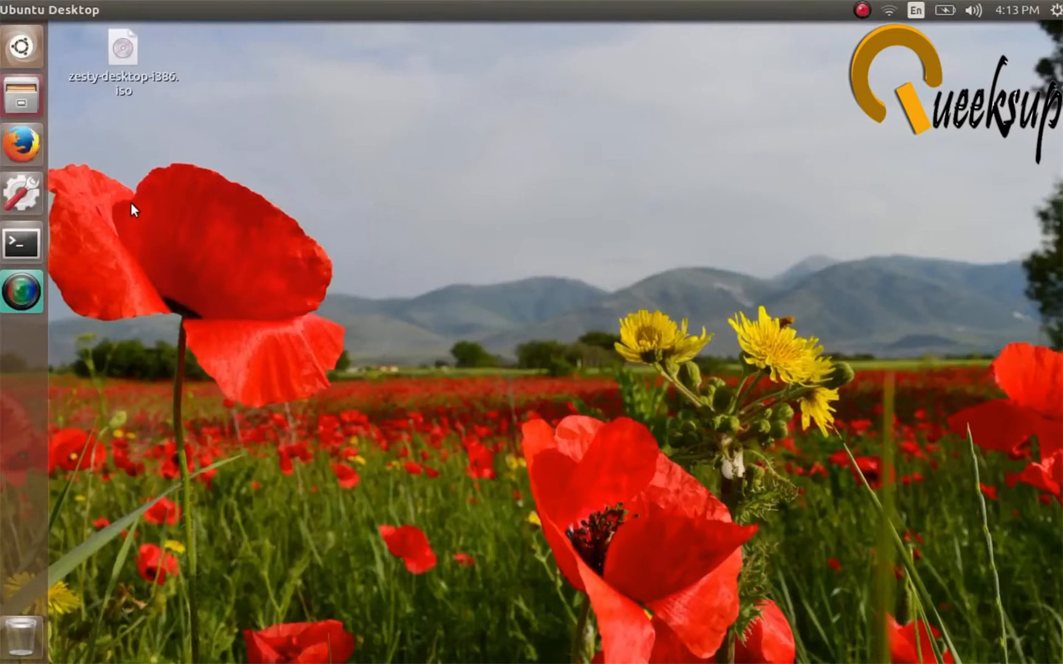
- Open the Ubuntu Dash application search to look for apps starting with 's'
double_click(122, 48)
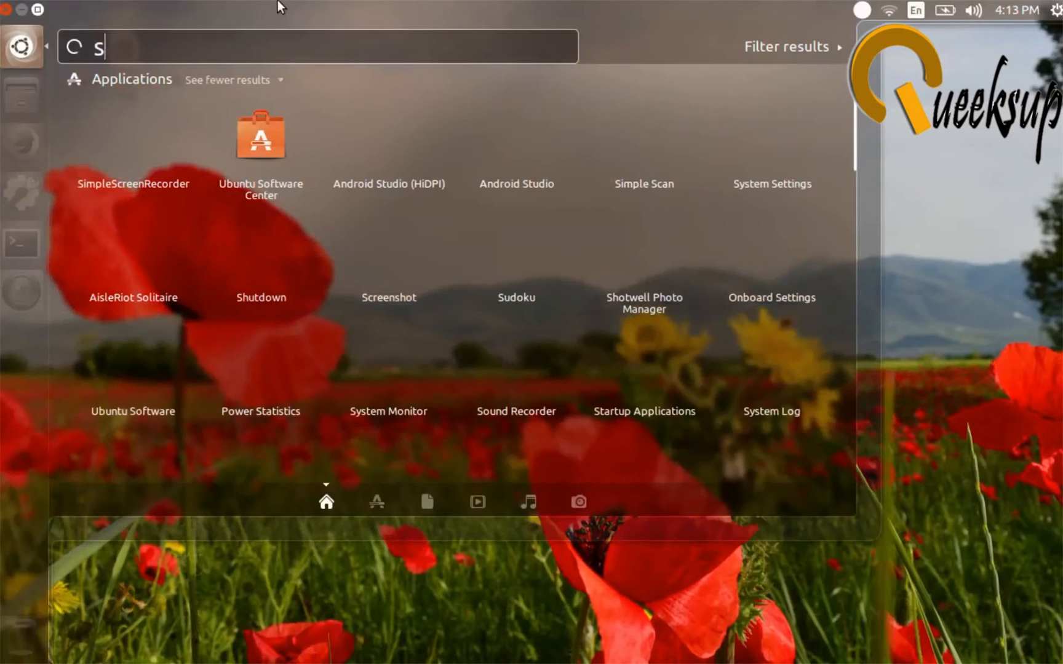
- Write the zesty-desktop Ubuntu 17.04 ISO to the USB drive in Startup Disk Creator, then quit
text(tart)
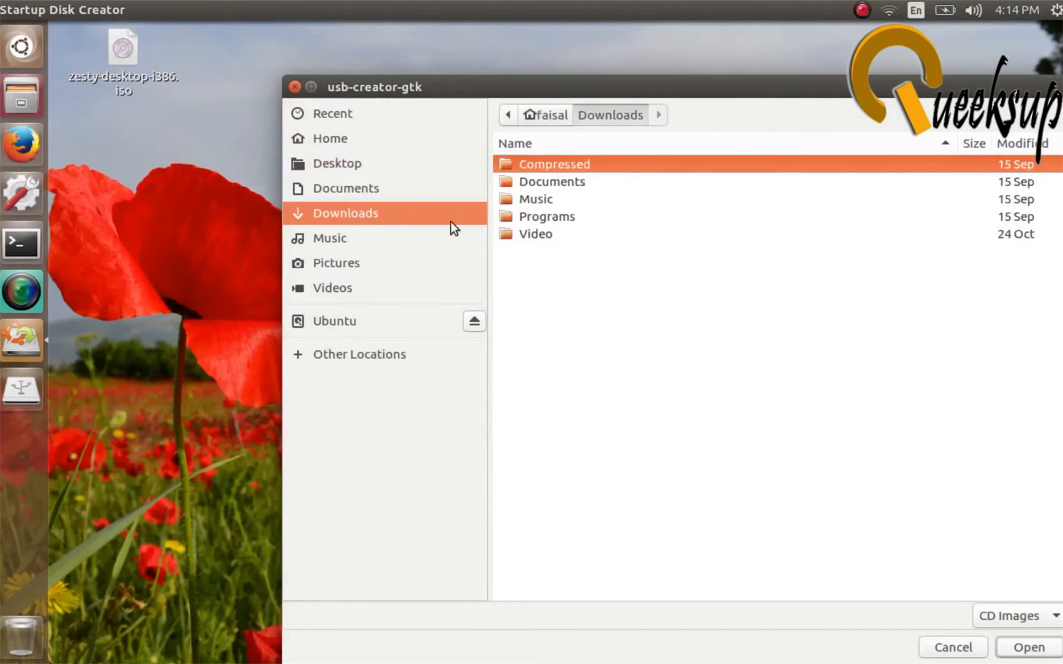
click(337, 164)
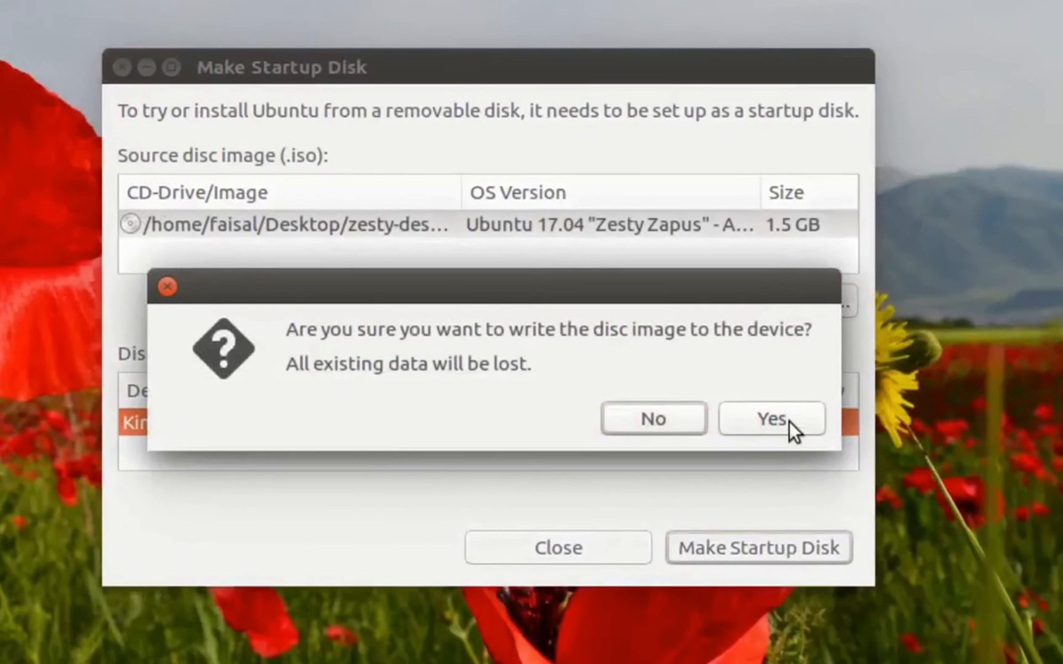
click(770, 418)
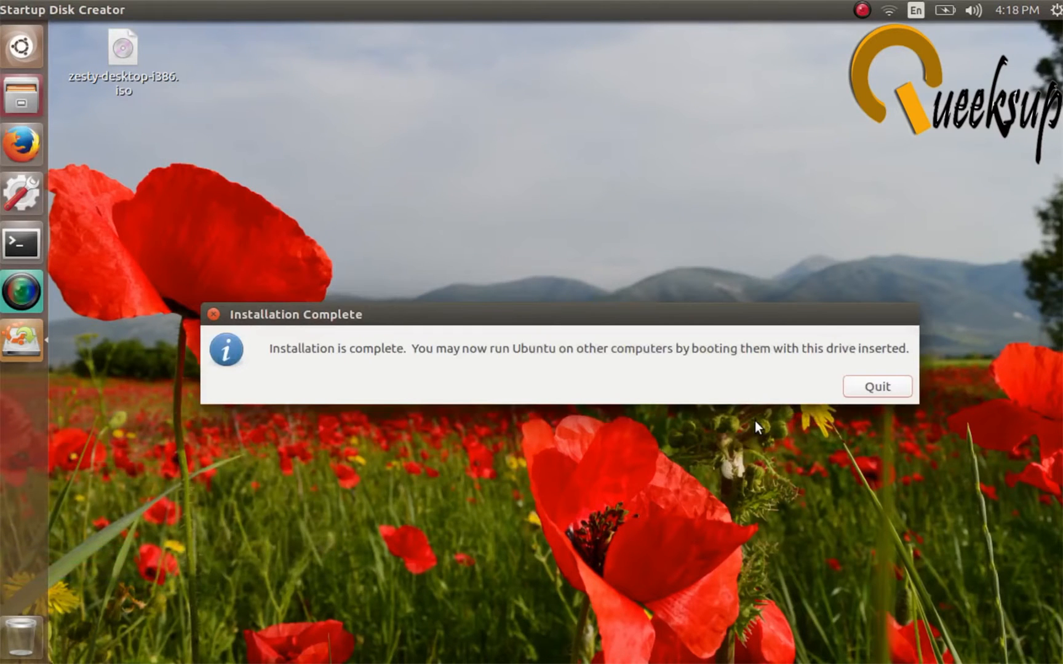
mouse_move(507, 372)
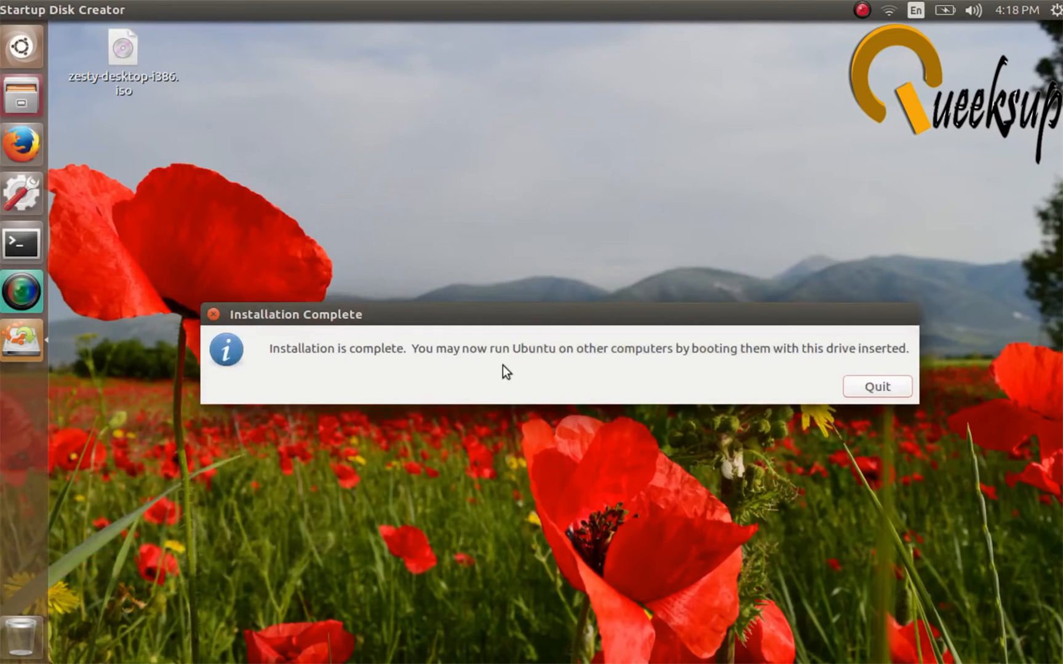
mouse_move(834, 403)
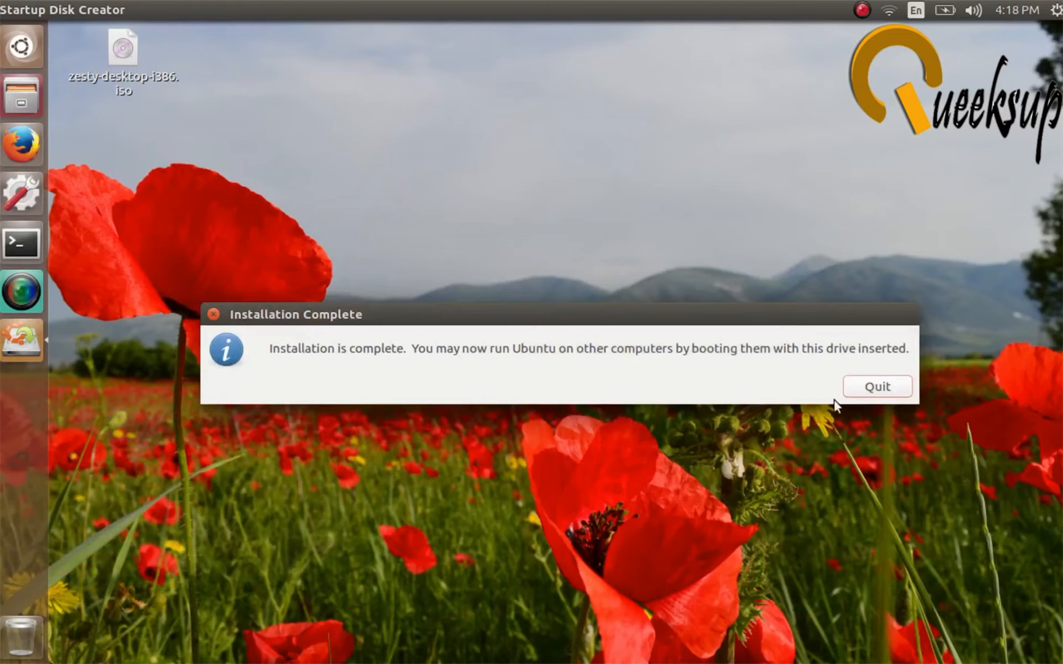
click(876, 386)
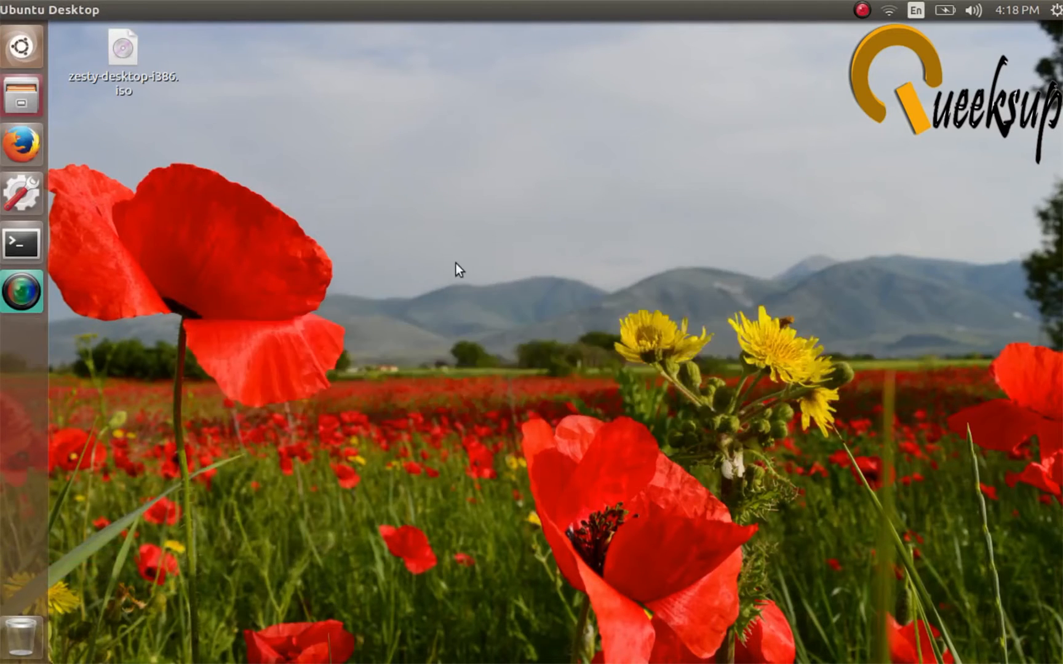
- Reboot the computer from the USB stick into the installer's English Welcome screen
click(1044, 10)
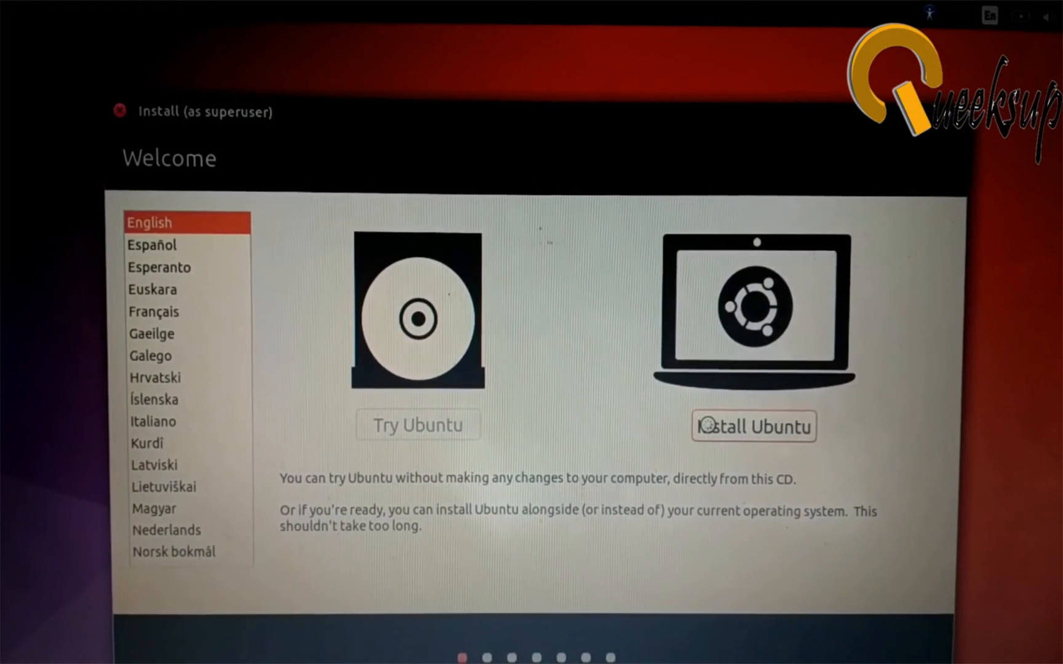
- Choose Install Ubuntu, select the Netgear7 network, and enable third-party software installation
click(753, 425)
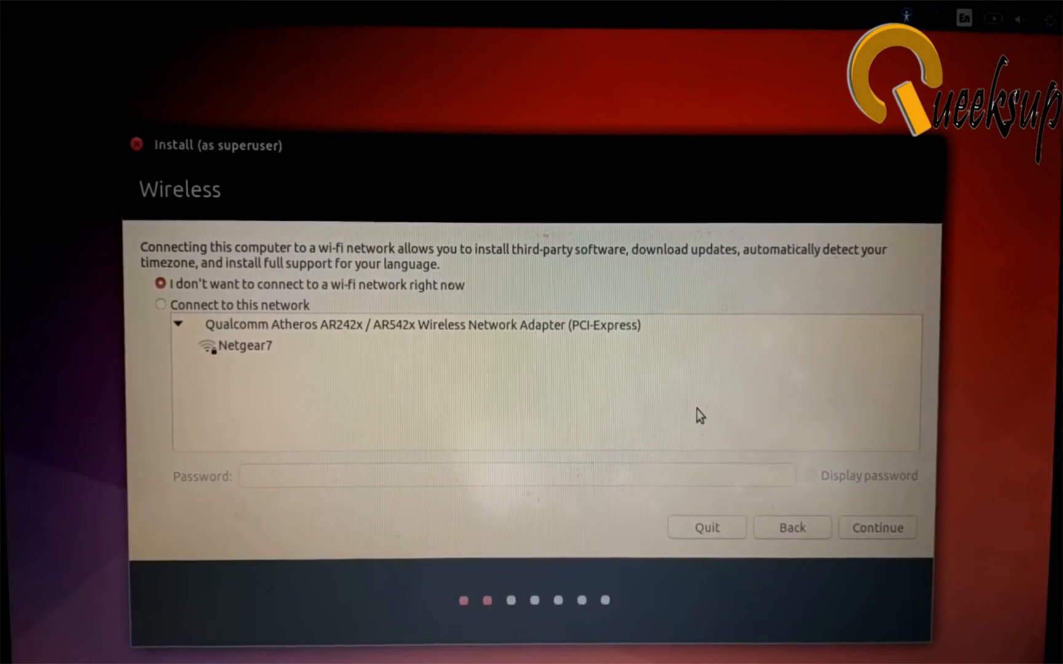
click(245, 346)
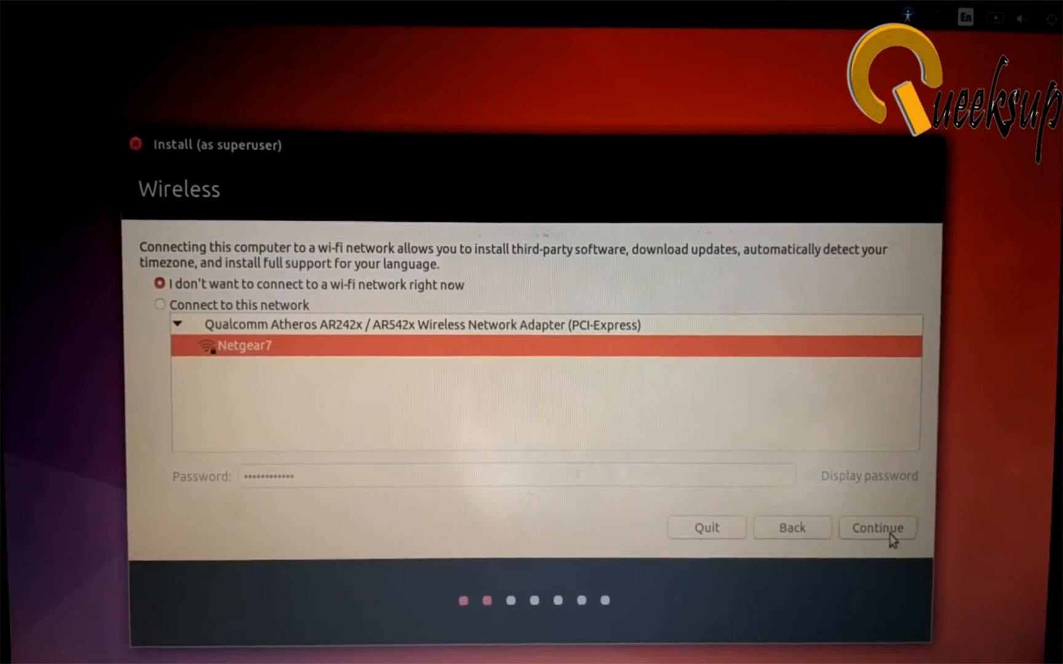
click(877, 528)
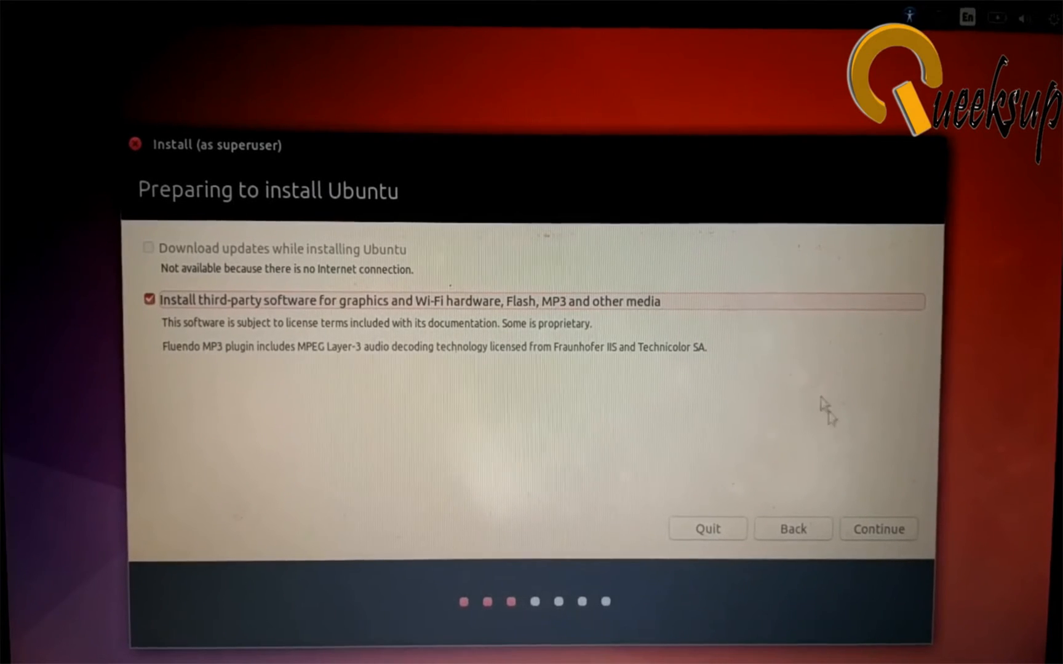
click(878, 529)
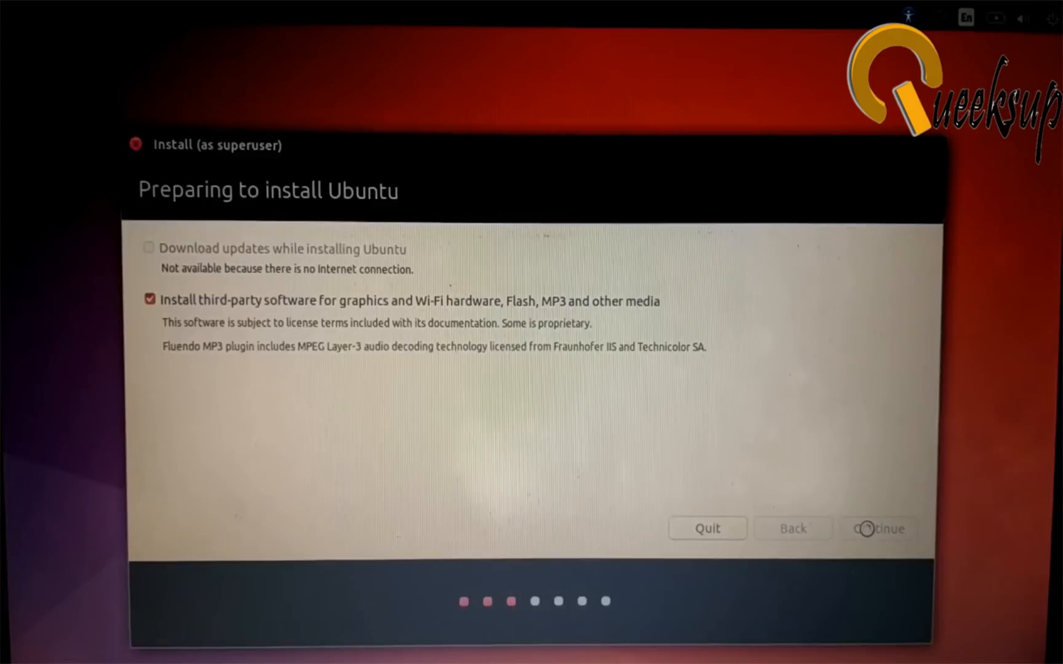
- Choose the 'Something else' installation type to reach the manual partition table
click(876, 528)
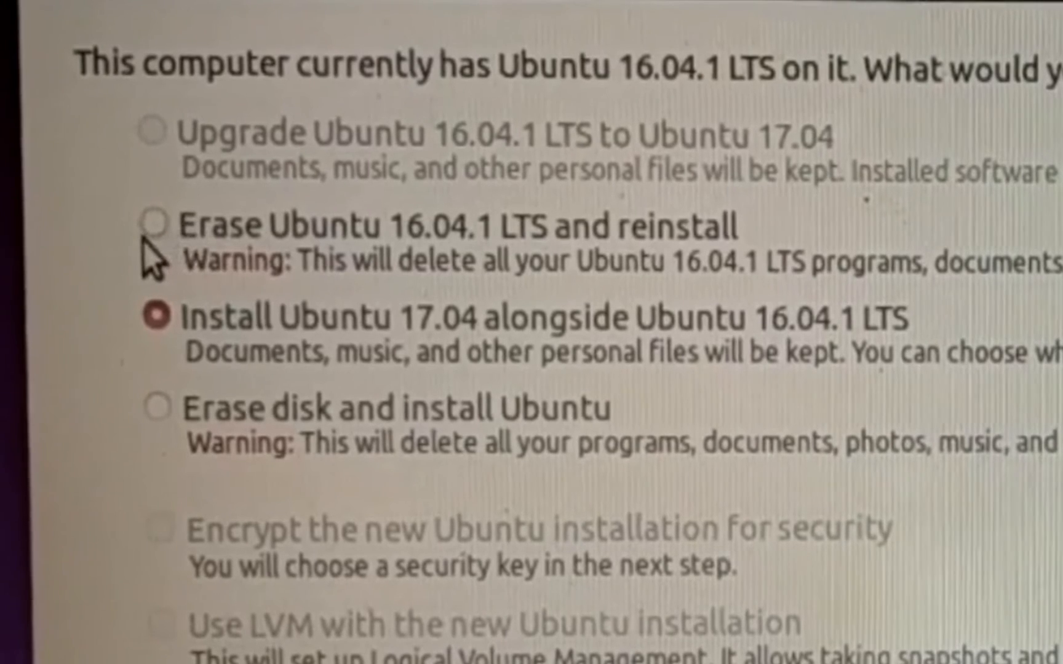
mouse_move(163, 251)
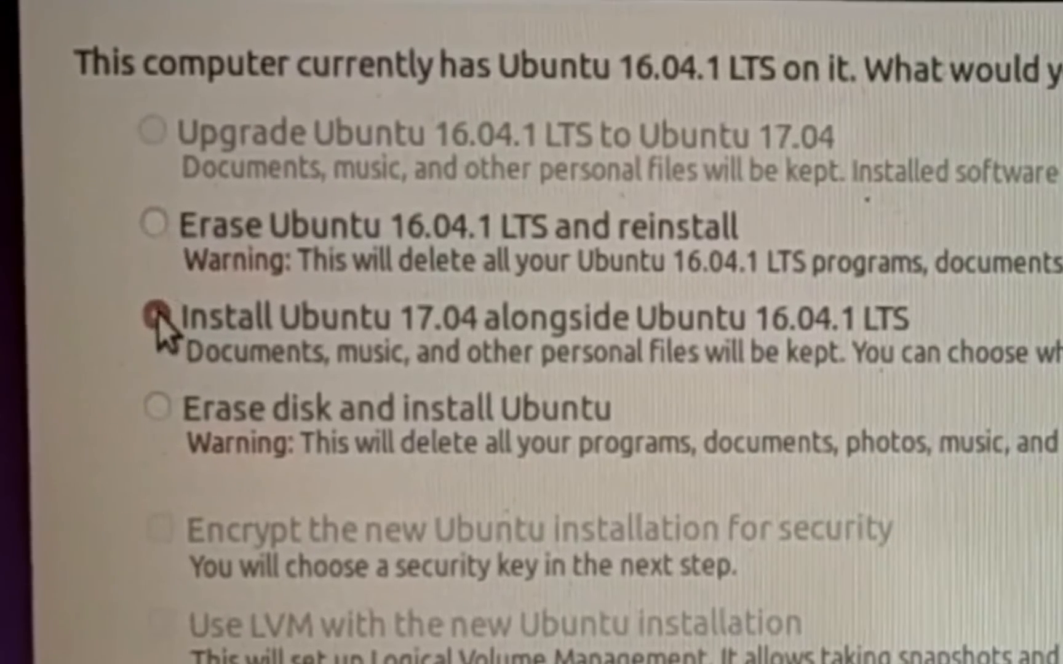
scroll(down, 3)
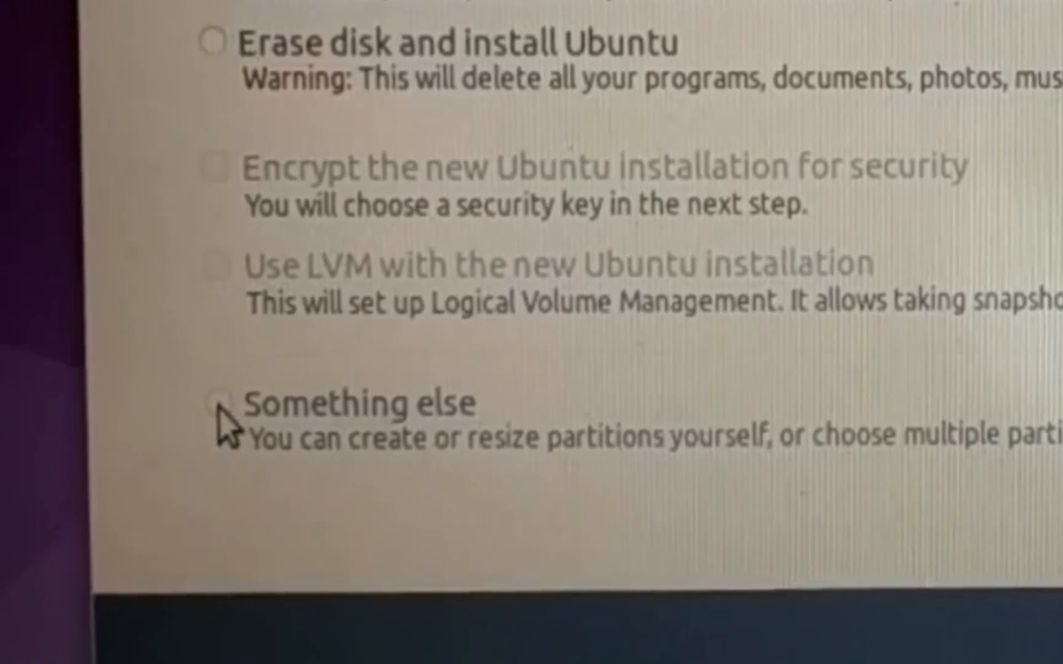
click(217, 405)
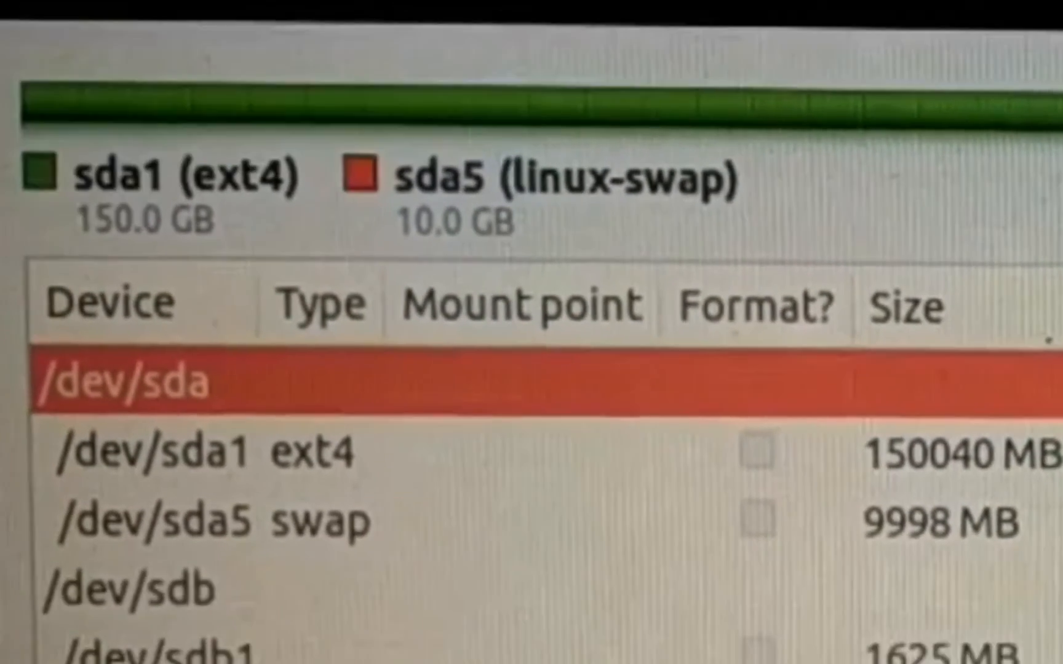
- Delete the old ext4 Ubuntu partition sda1 and swap partition sda5
scroll(down, 3)
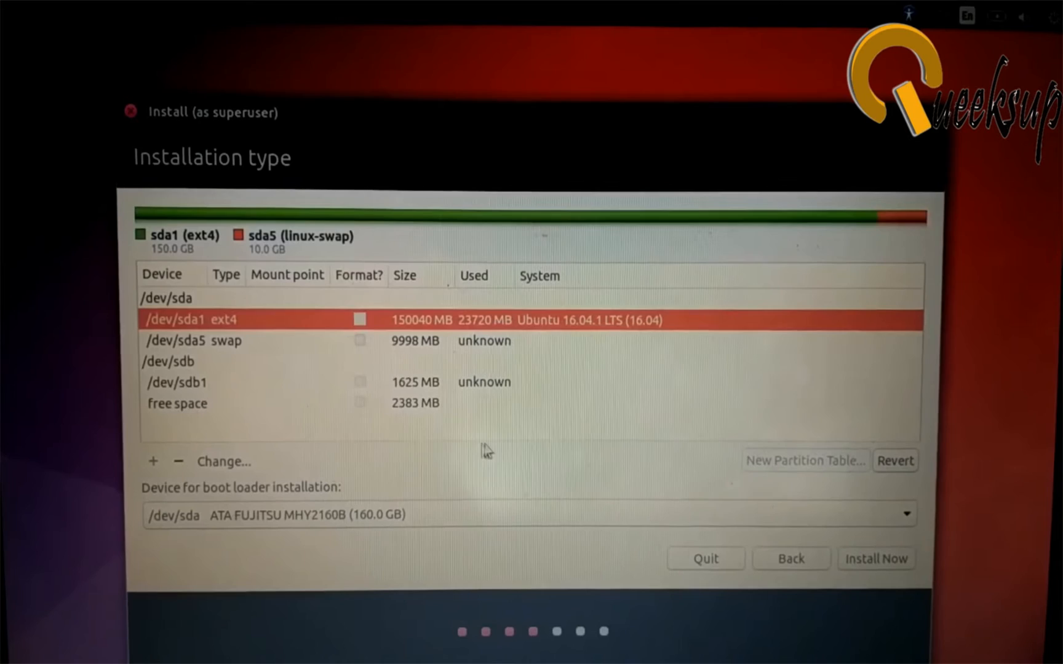
mouse_move(180, 481)
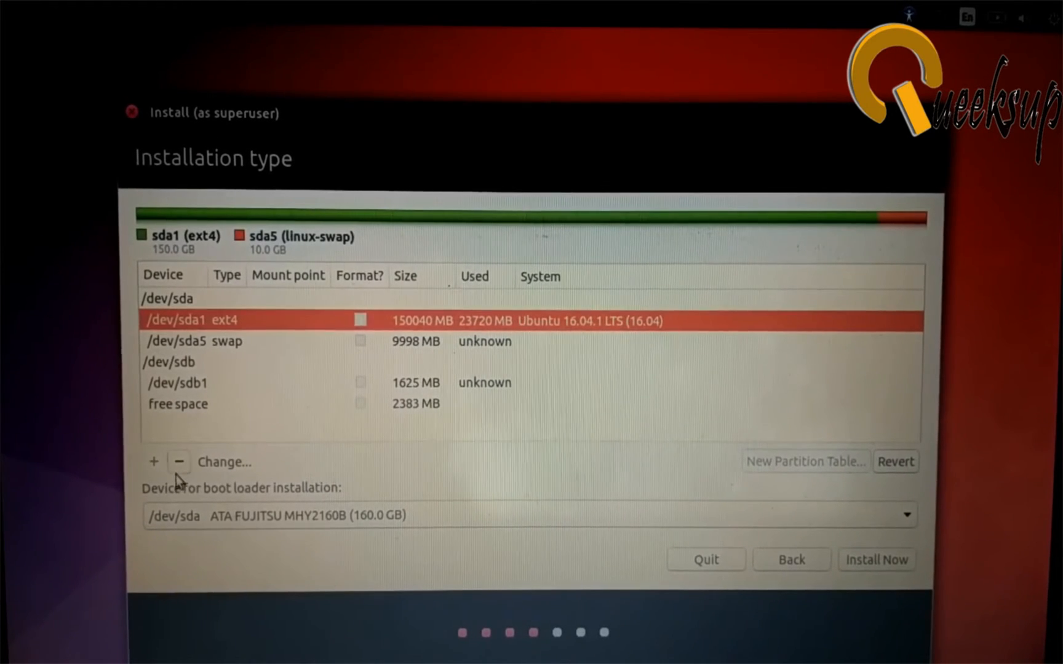
click(179, 462)
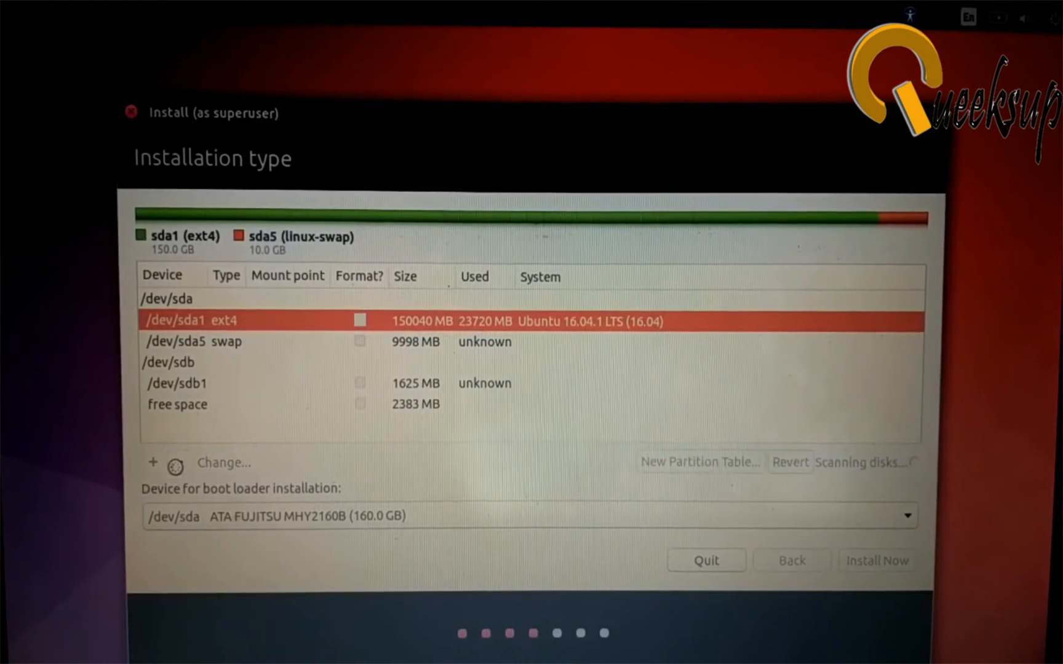
click(179, 462)
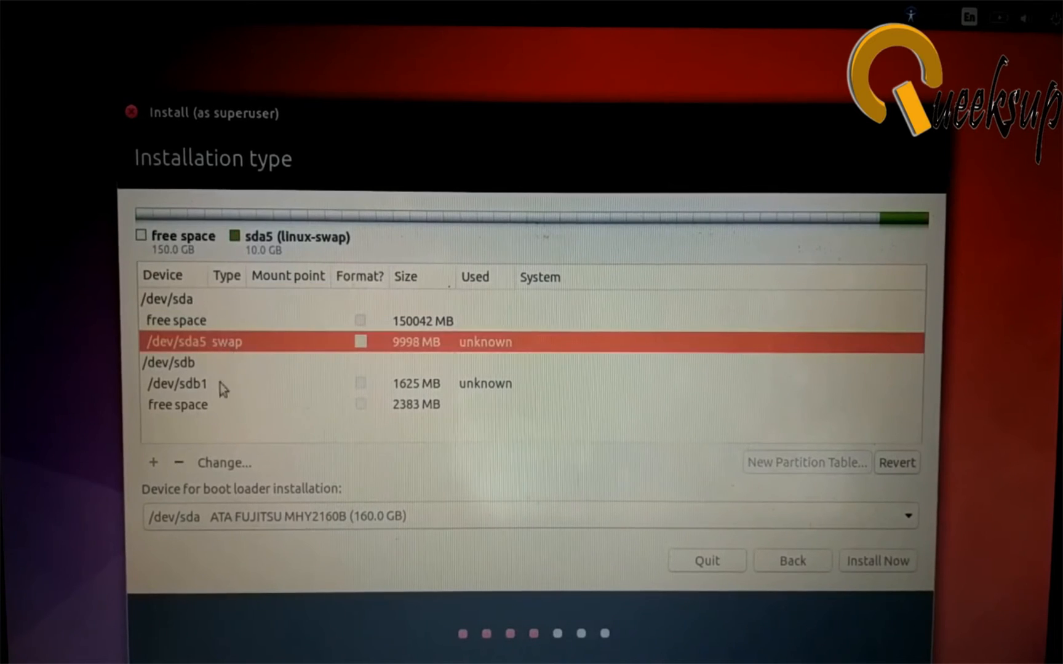
click(179, 464)
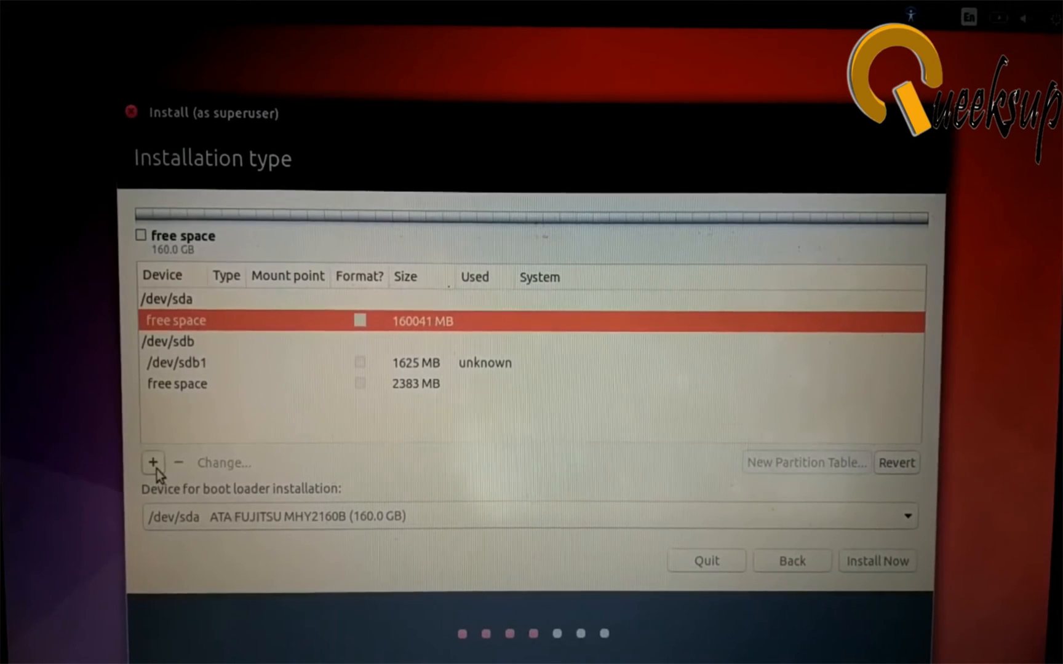
- Create a 150 GB ext4 partition mounted at / and a 10 GB logical swap area
click(153, 462)
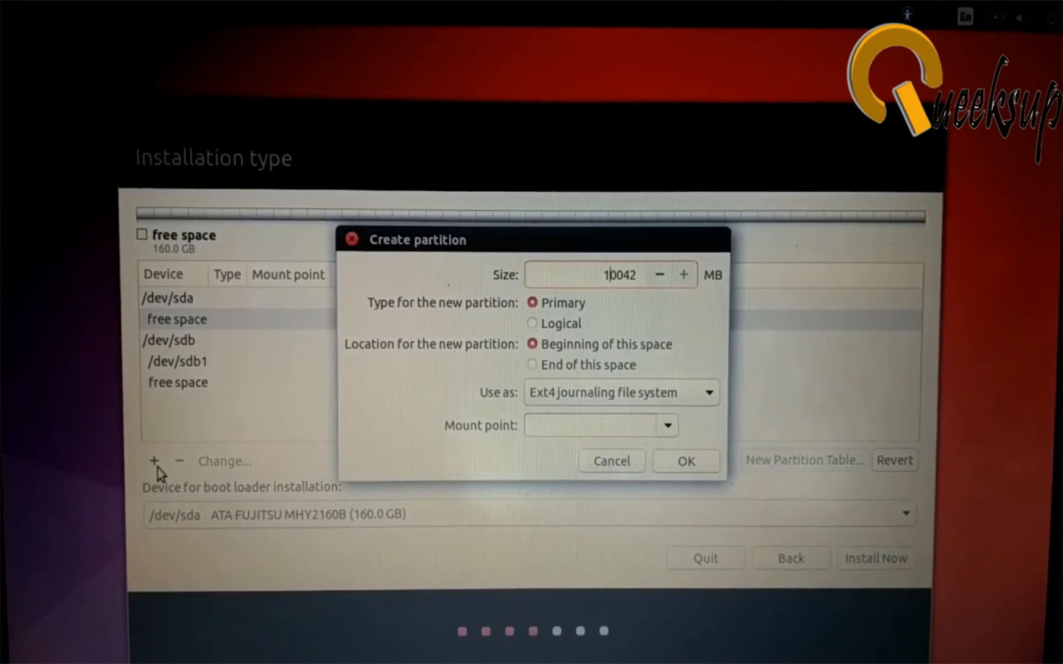
click(667, 426)
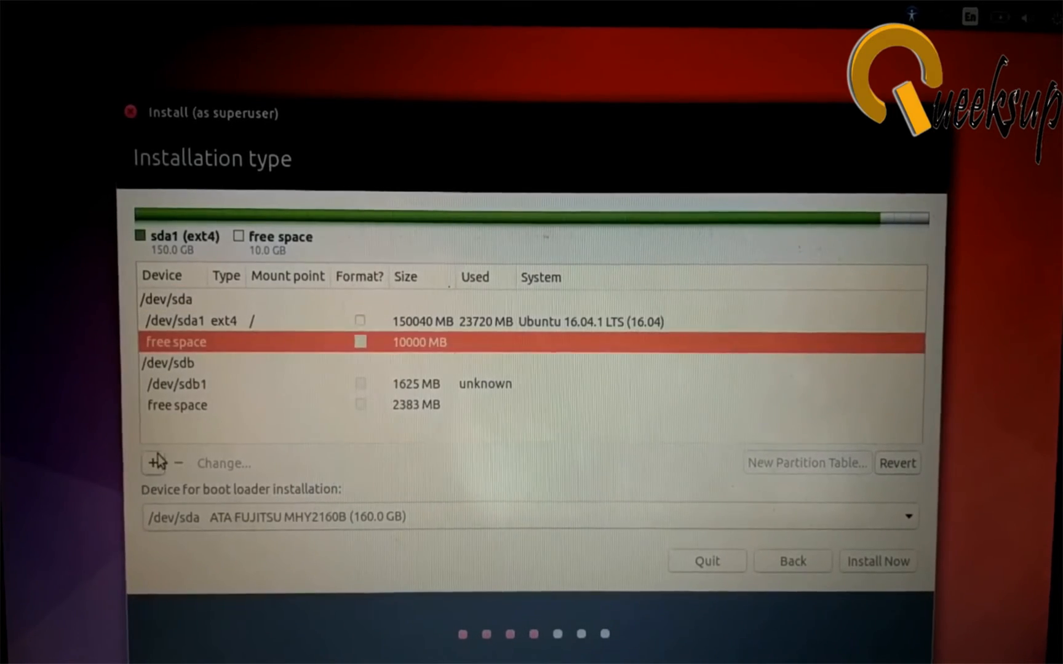
click(153, 463)
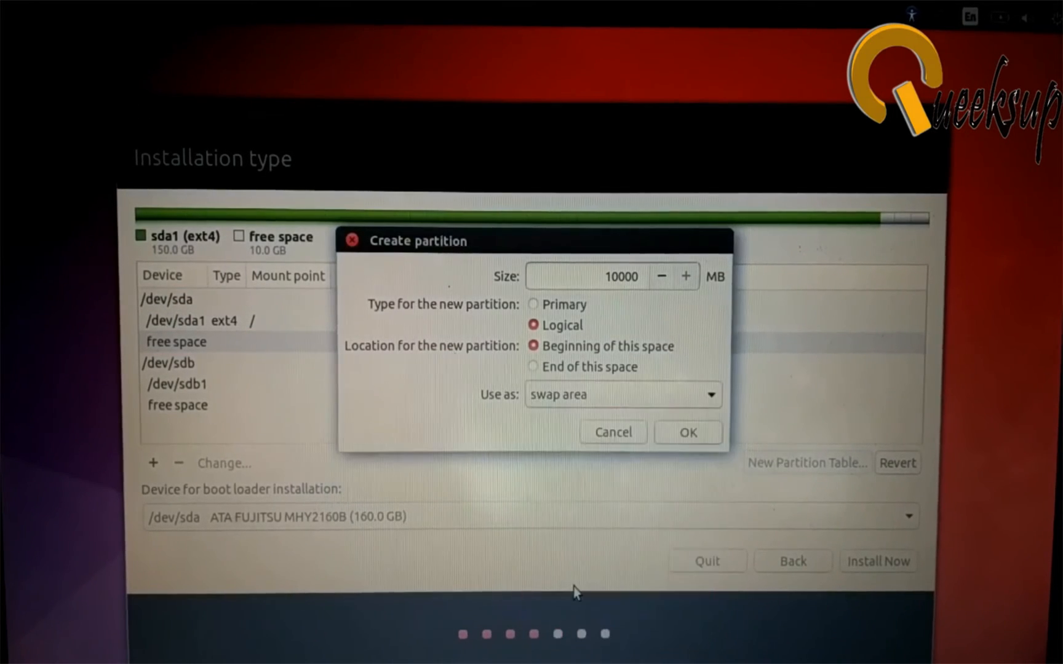
click(687, 432)
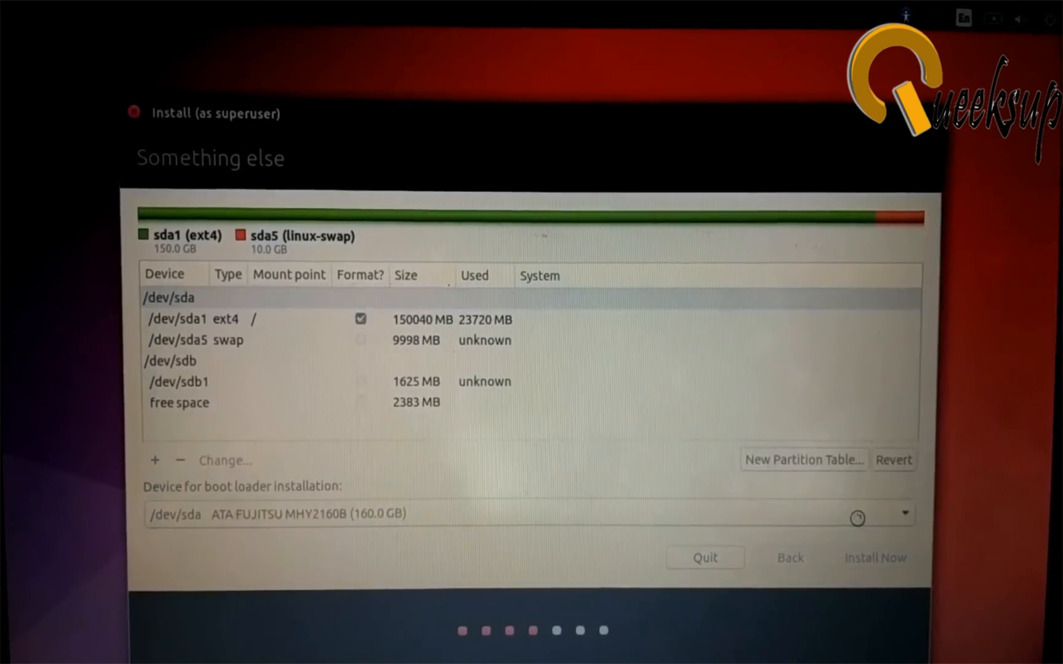
- Start the install with this layout, keeping Kolkata as location and English (US) keyboard
click(875, 557)
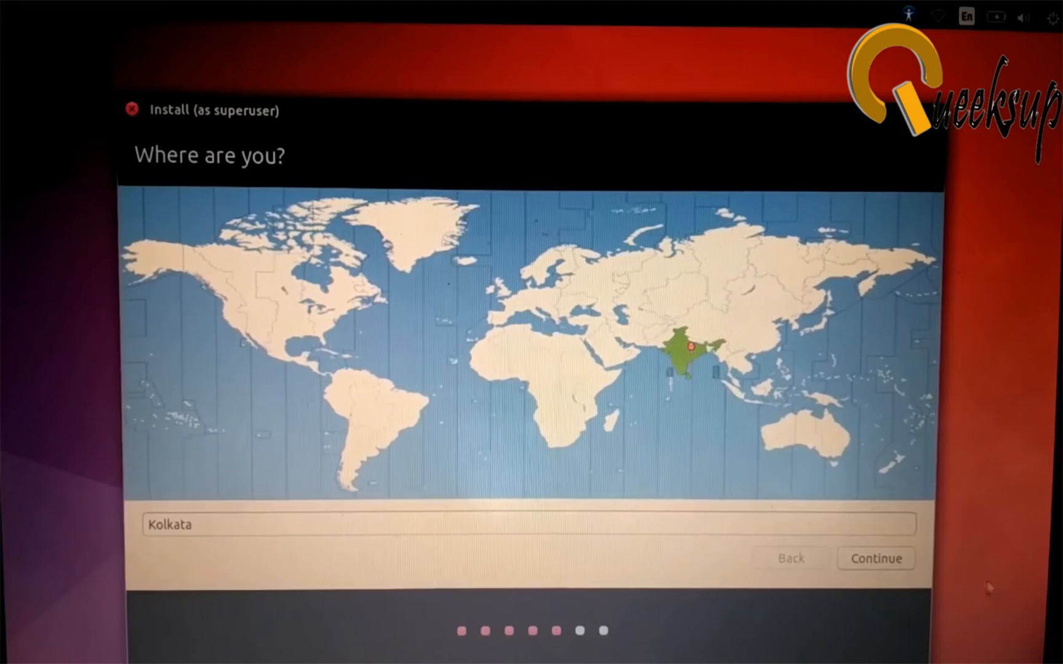
click(875, 558)
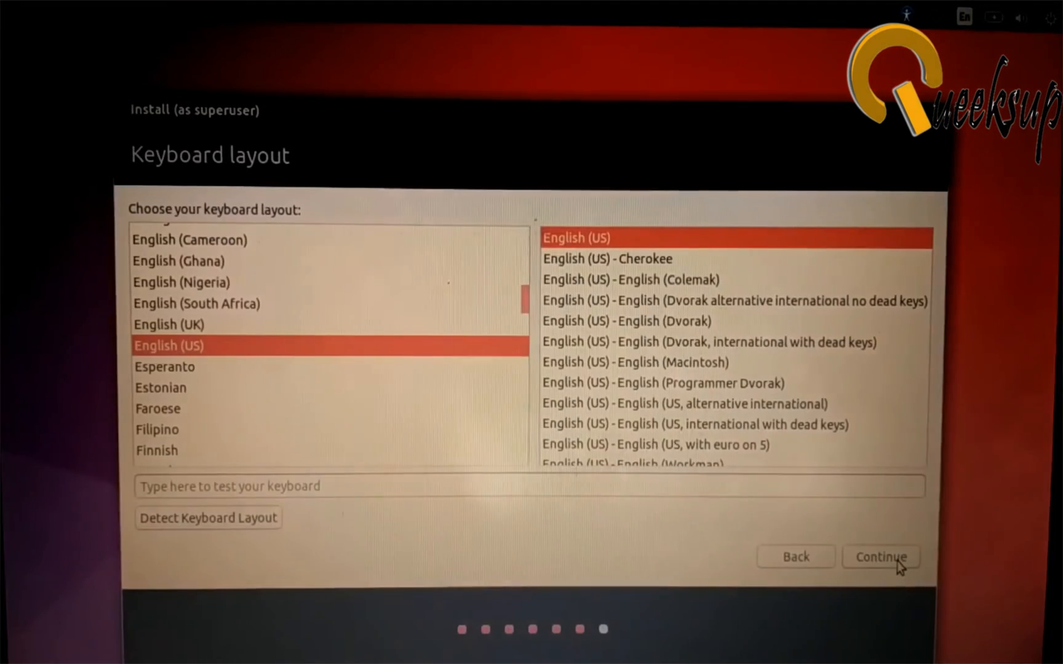
click(881, 557)
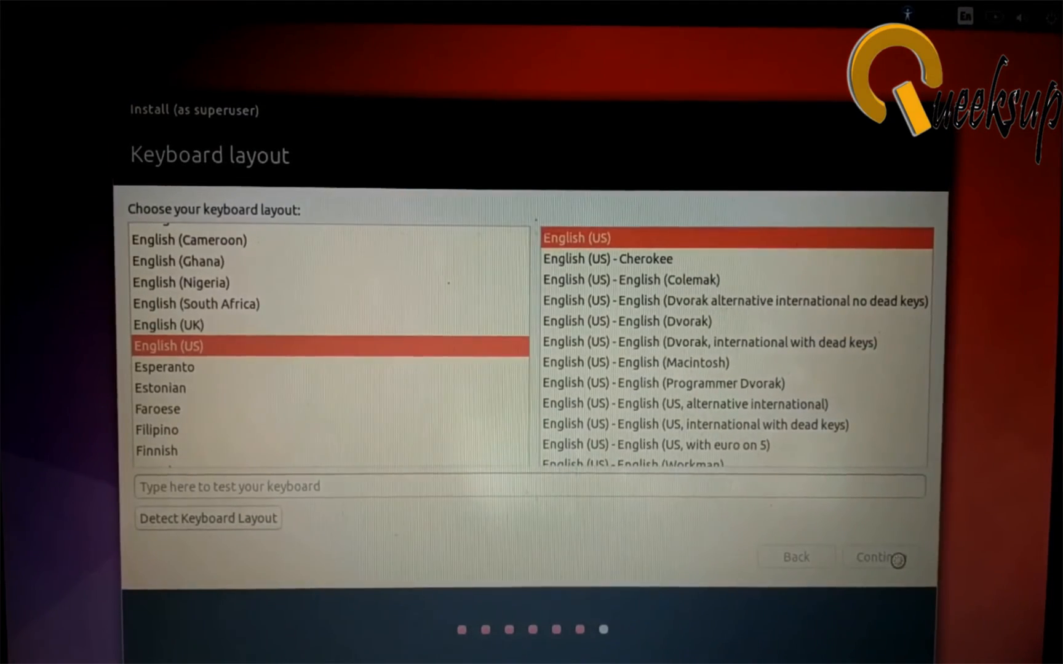
- Fill in name, computer name, username and password, then start installing
click(878, 558)
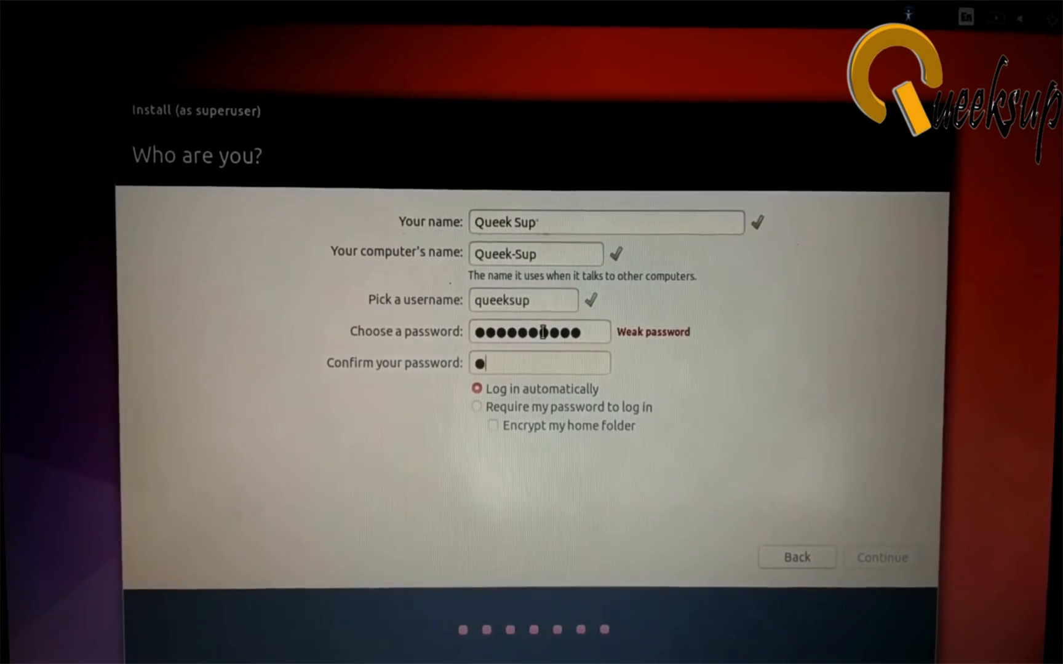
text(password)
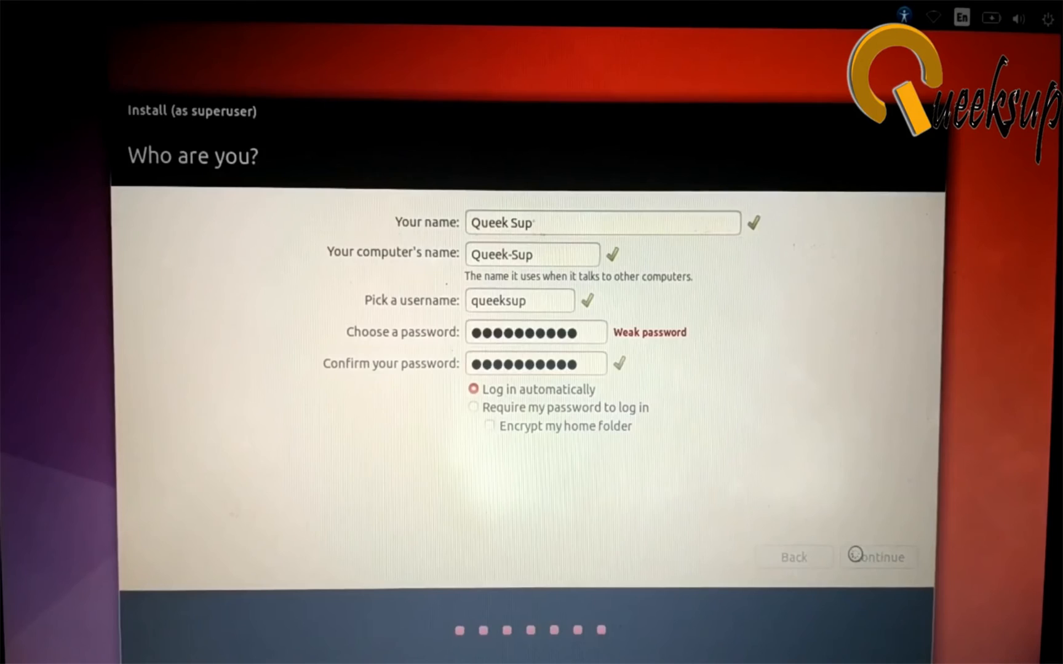
click(878, 557)
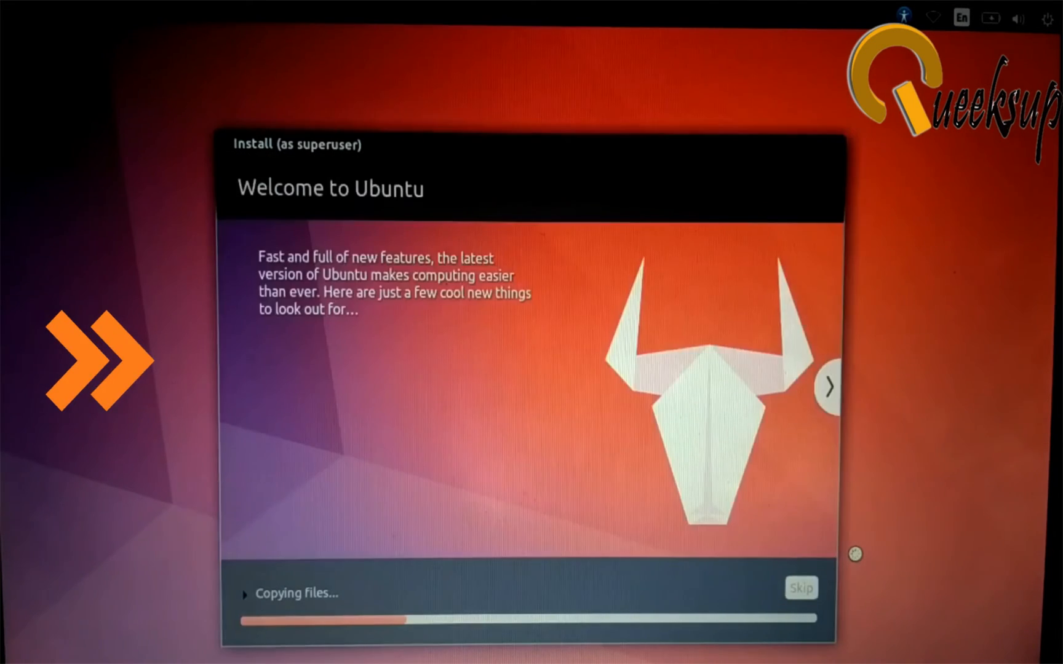
- Advance through four slides of the installation slideshow while files copy
click(828, 386)
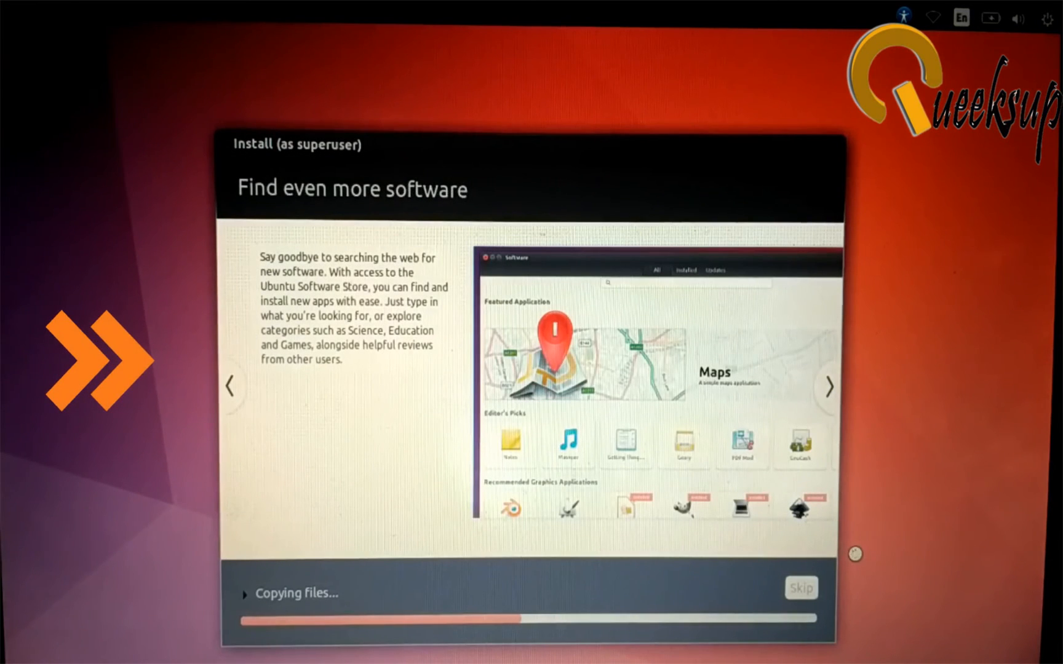
click(827, 386)
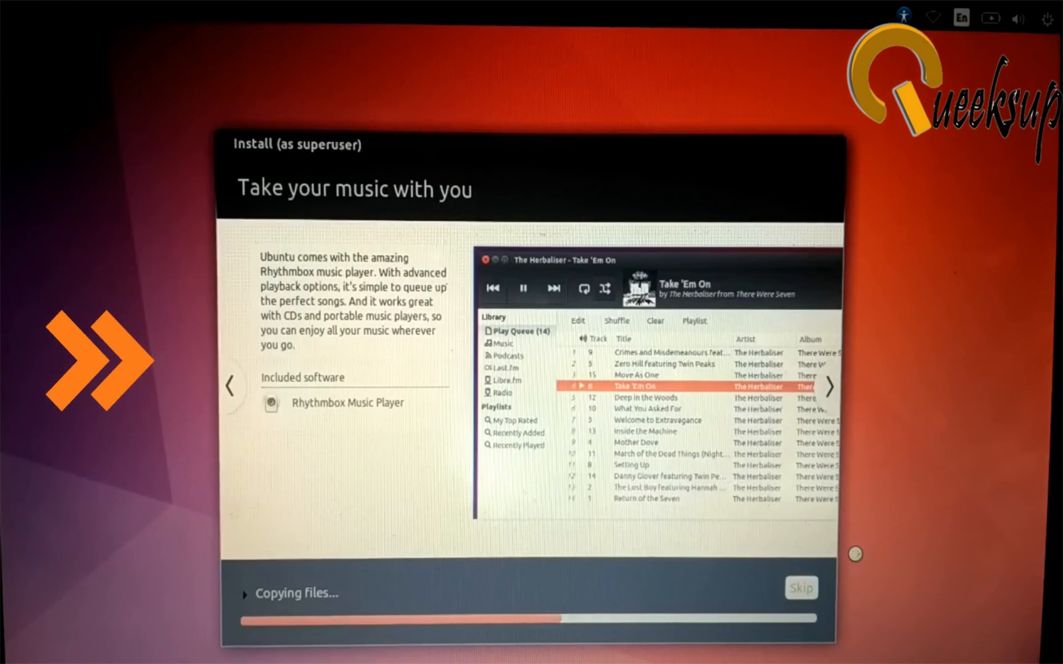
click(828, 387)
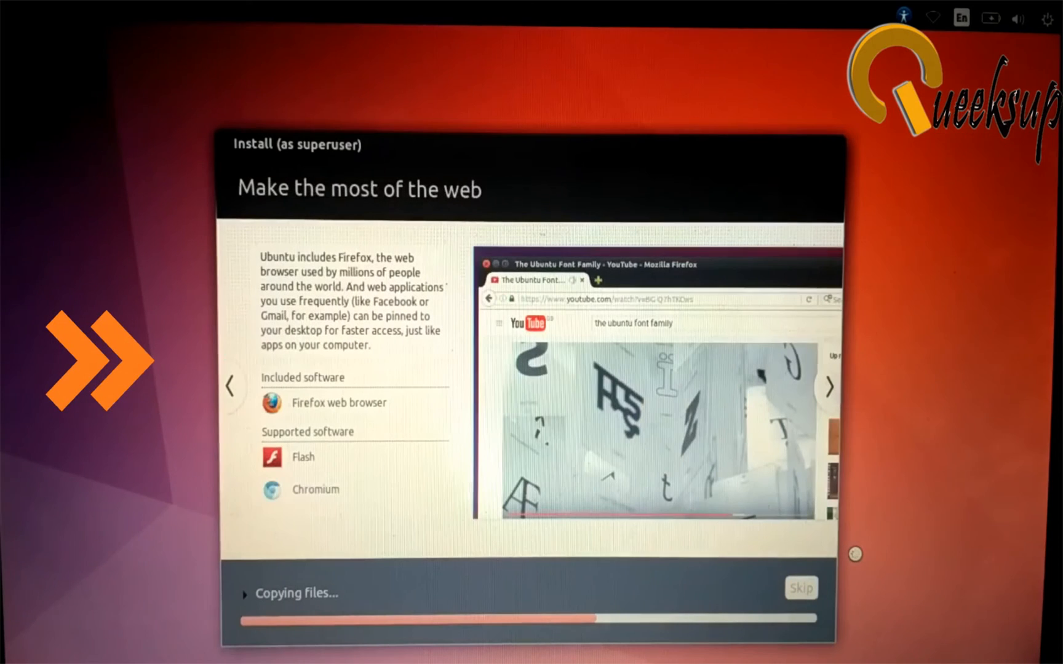
click(827, 387)
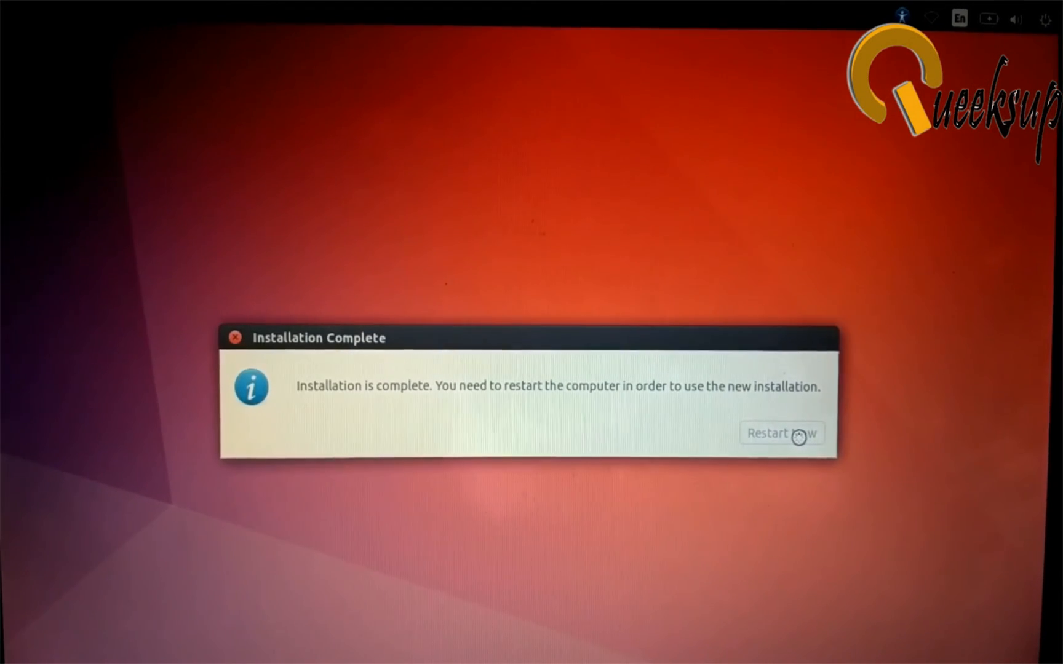
- Restart the computer into the newly installed Ubuntu from the Installation Complete dialog
click(781, 433)
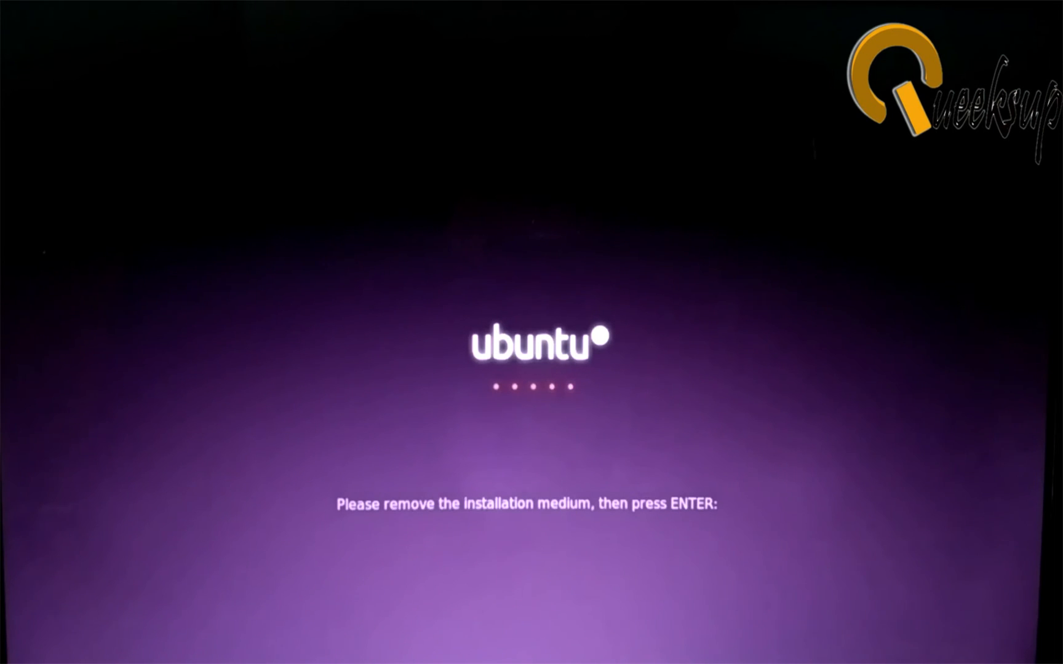